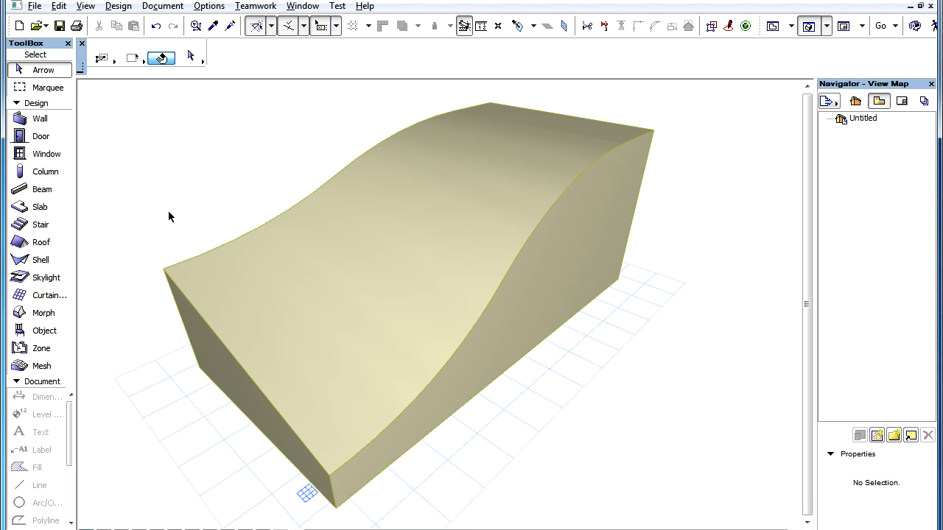
mouse_move(183, 214)
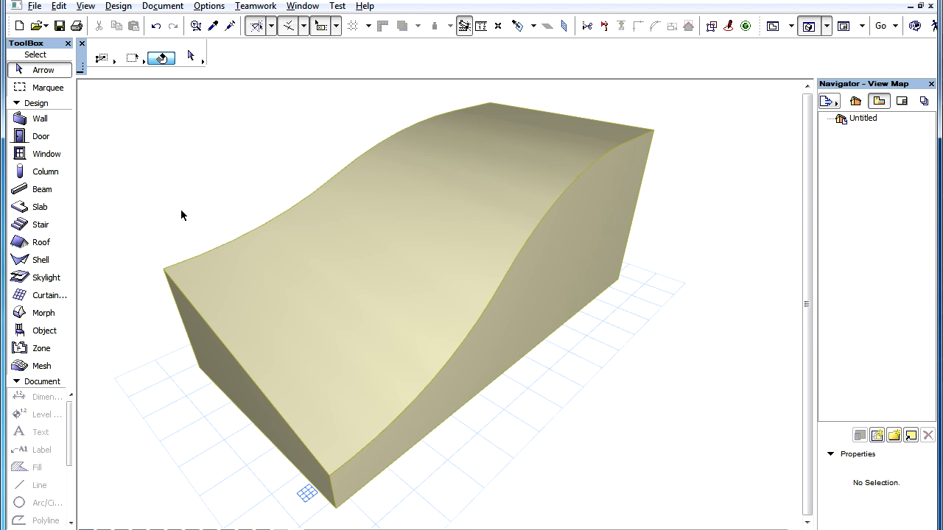
mouse_move(320, 443)
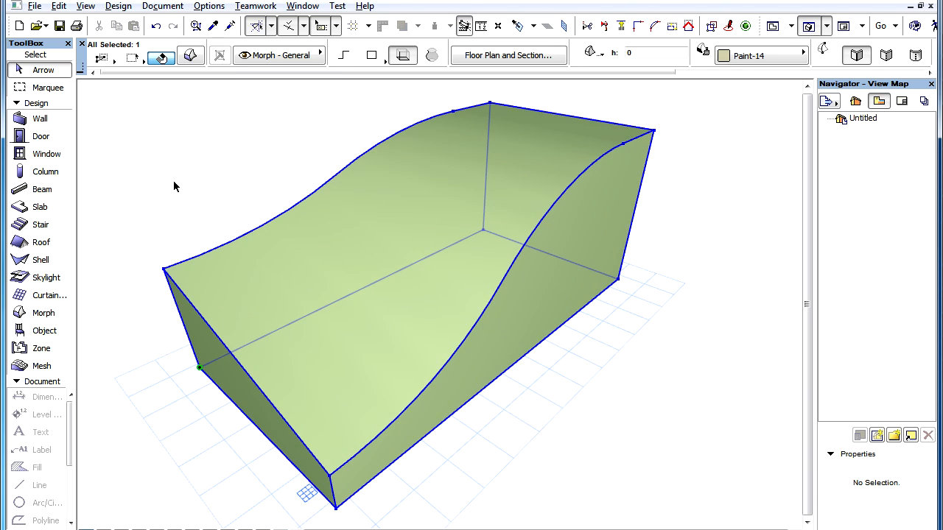
mouse_move(119, 6)
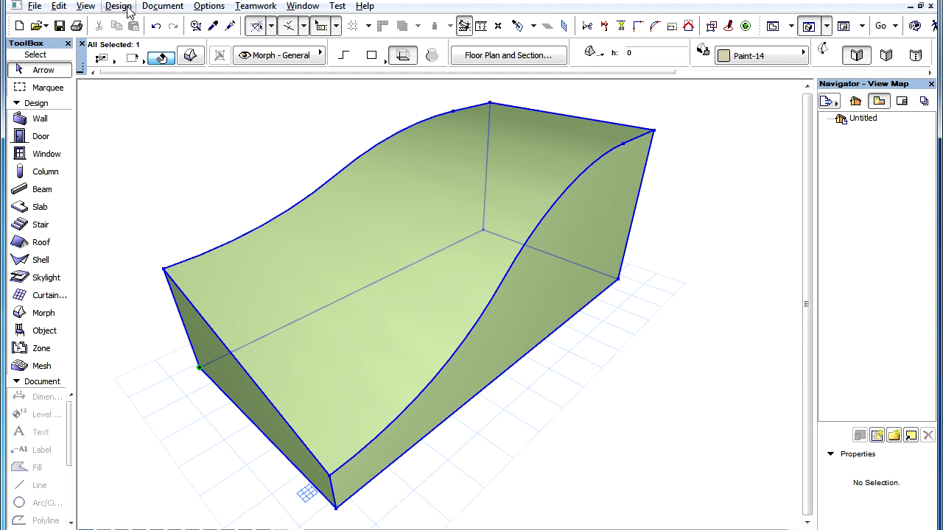
Turn on Hidden Morph Geometry so dashed soft edges appear across the curved morph top
click(118, 6)
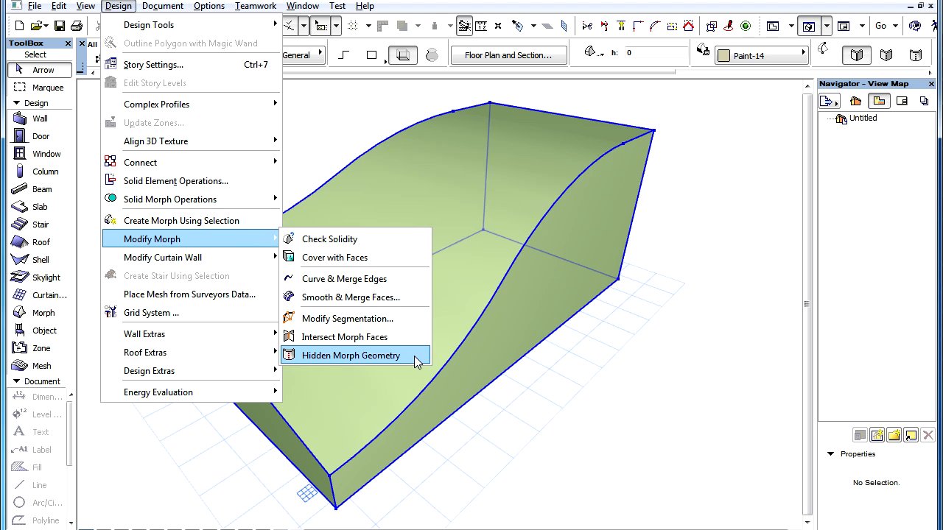
click(352, 355)
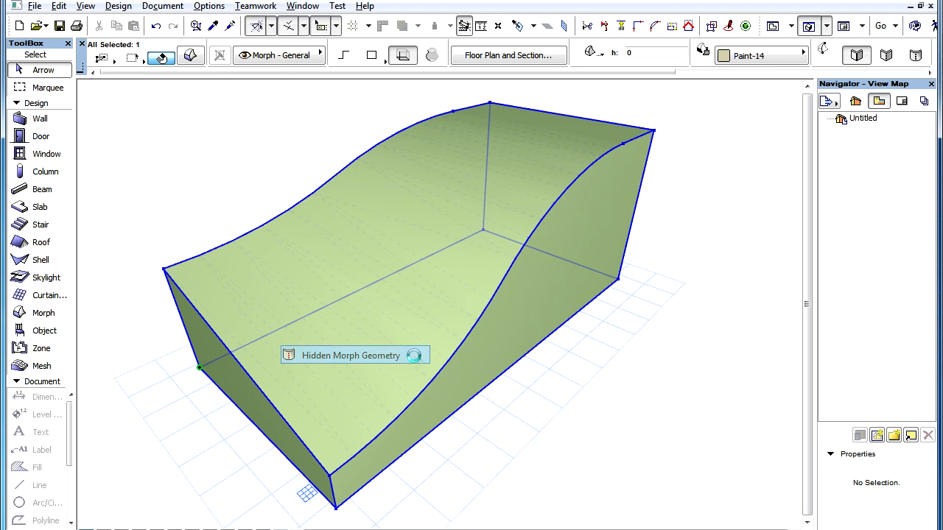
click(414, 355)
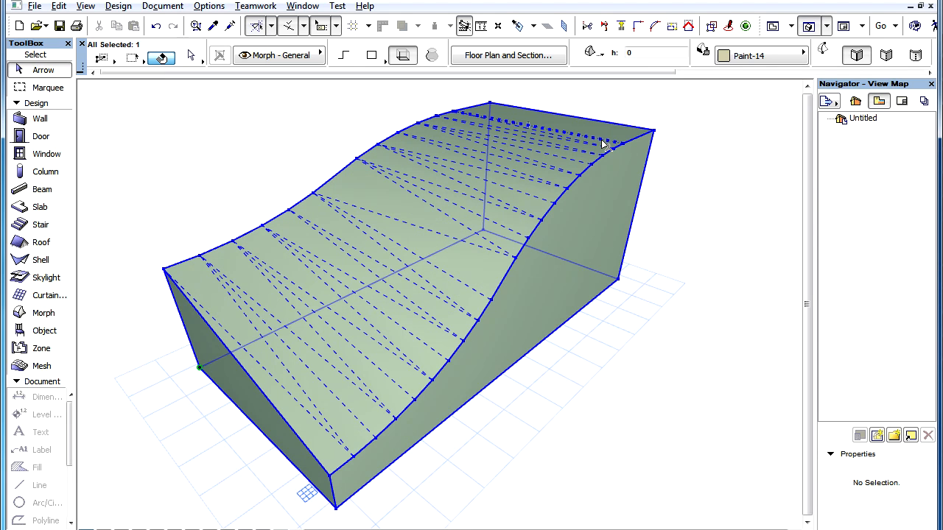
mouse_move(604, 143)
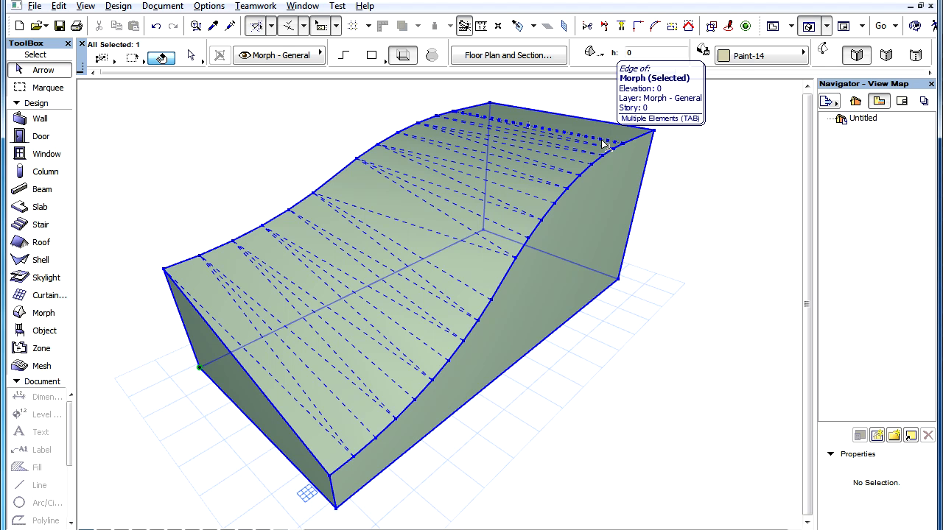
mouse_move(348, 373)
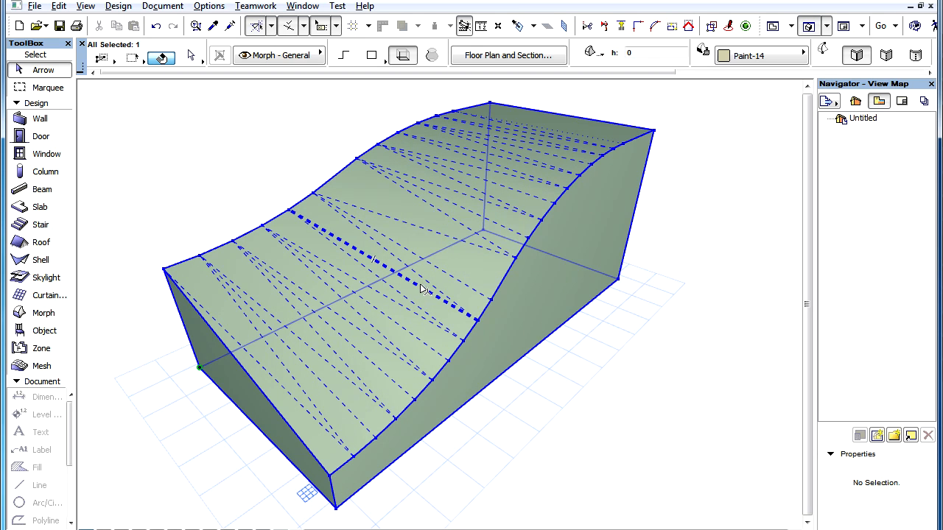
mouse_move(442, 272)
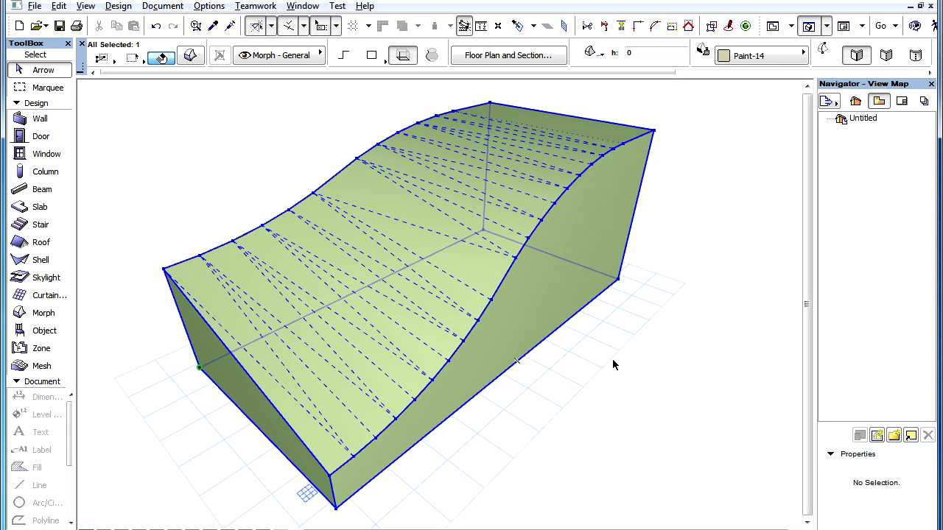
mouse_move(621, 375)
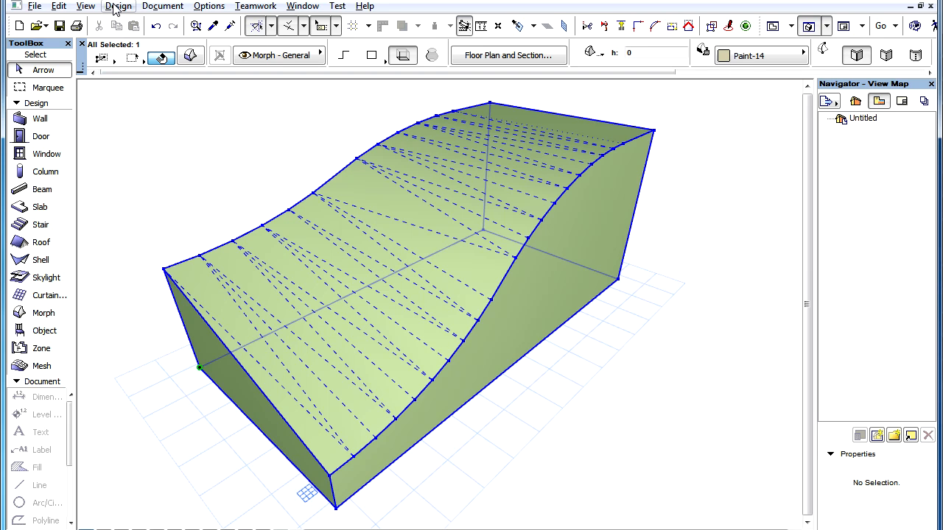
Toggle Hidden Morph Geometry off, hiding the dashed soft edges on the curved top
click(119, 6)
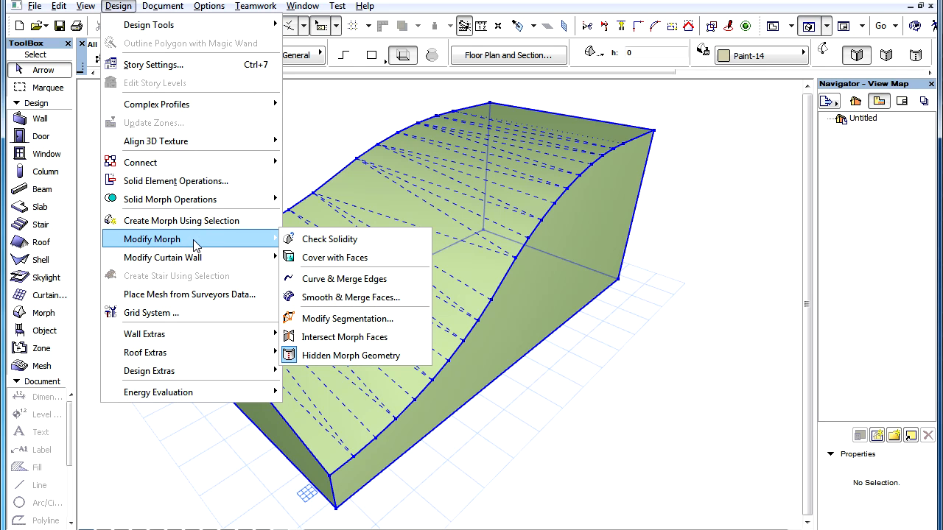
mouse_move(352, 355)
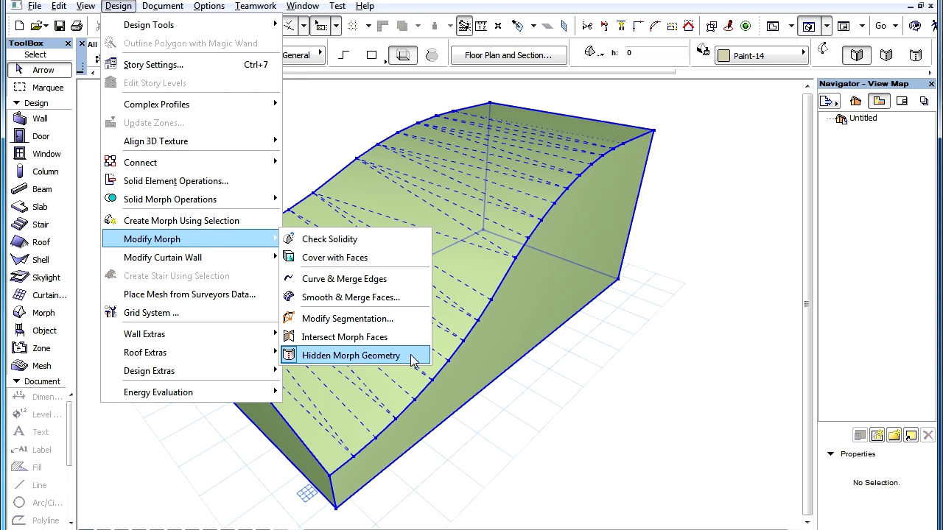
click(351, 355)
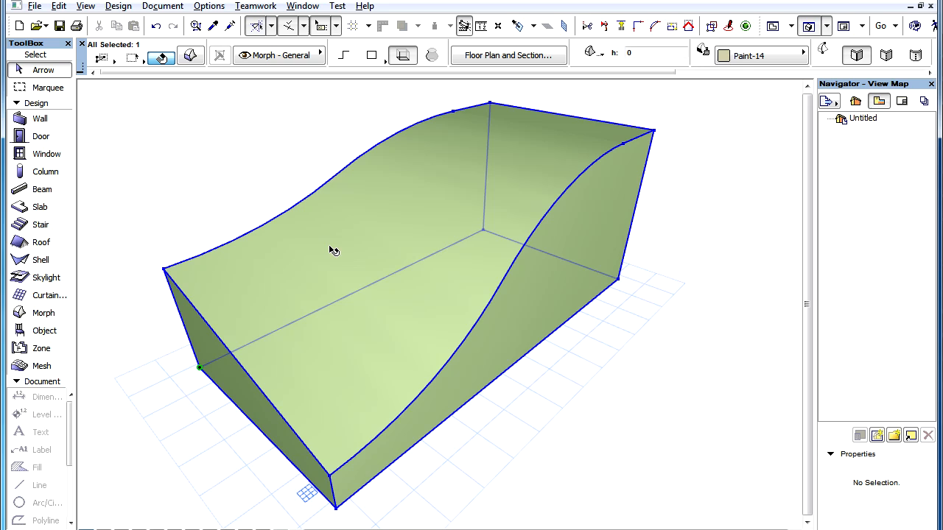
mouse_move(333, 250)
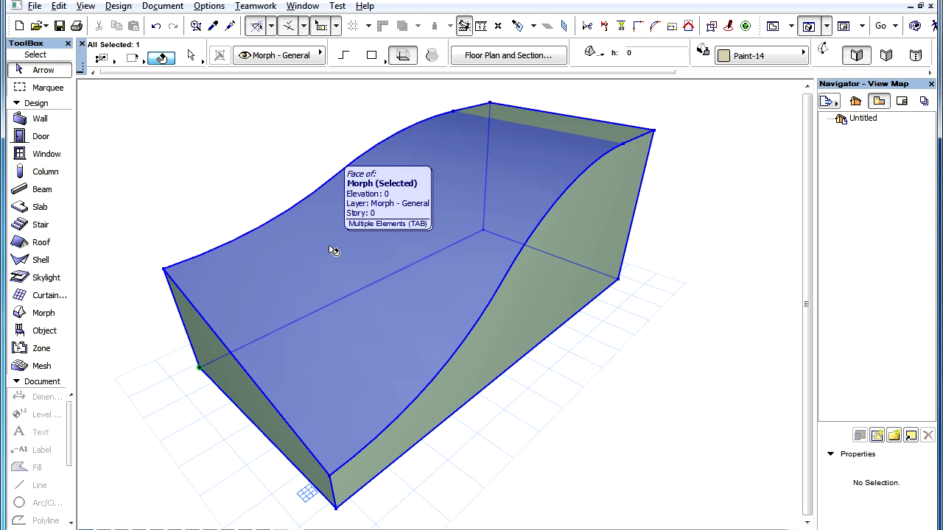
click(118, 6)
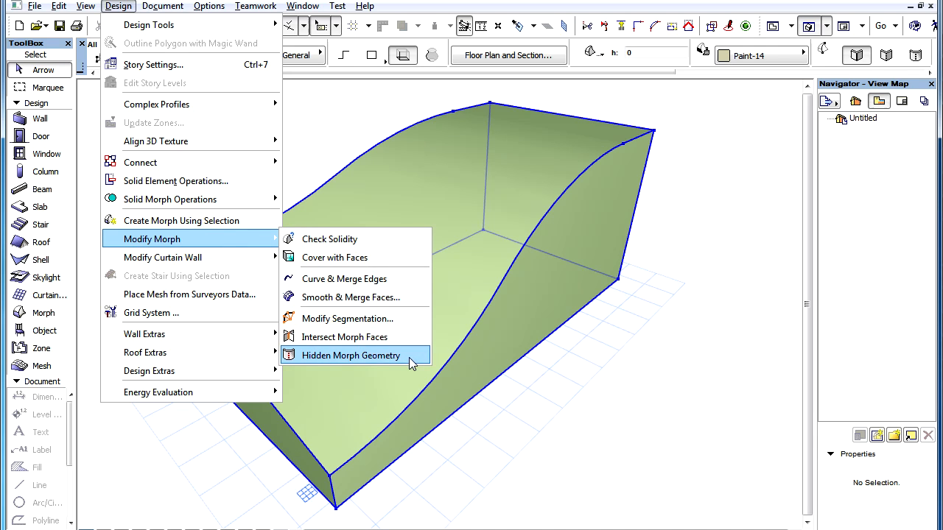
Re-enable Hidden Morph Geometry to show the dashed segmentation lines again
click(350, 355)
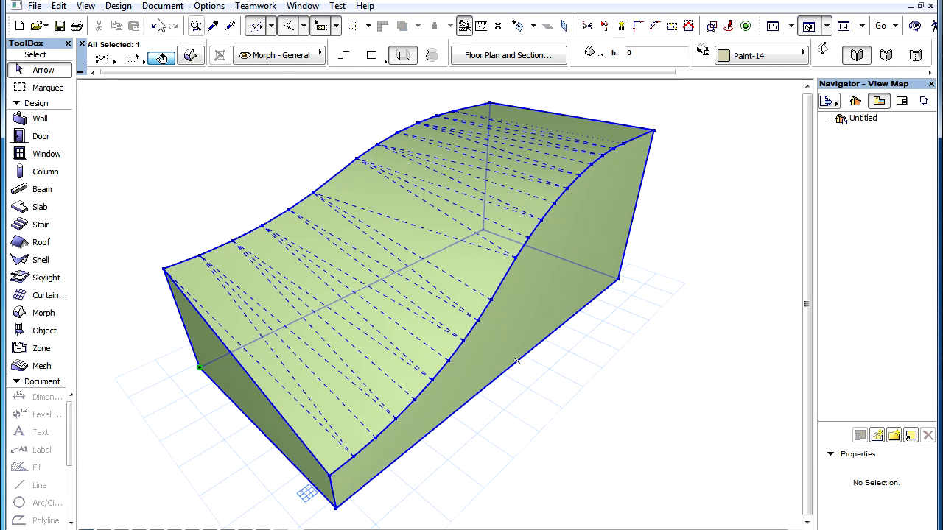
Switch Hidden Morph Geometry off, leaving only the morph's outer edges
click(119, 6)
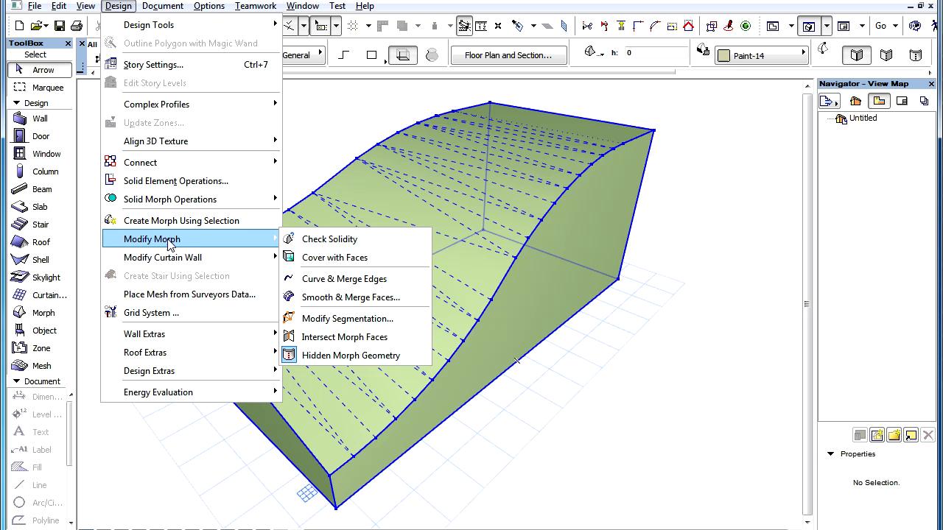
click(351, 355)
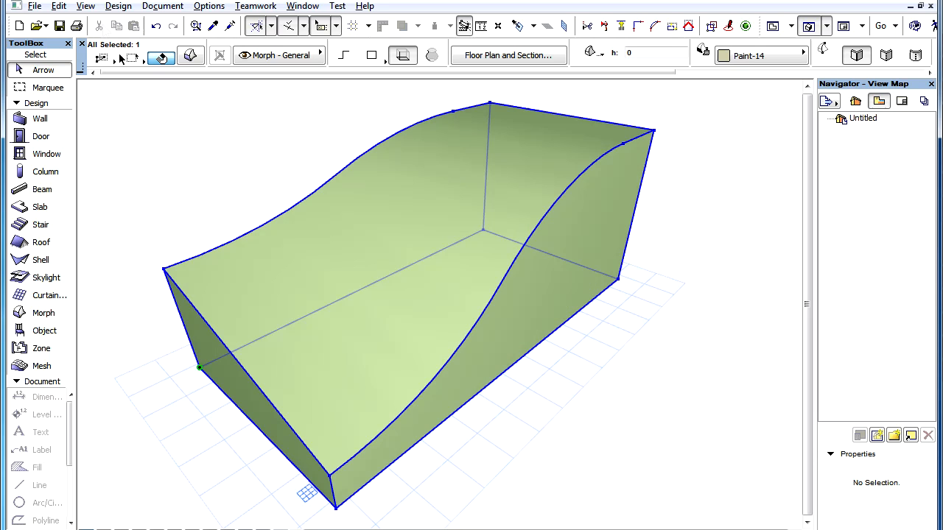
Switch Hidden Morph Geometry back on to expose selectable soft edges and faces
click(118, 6)
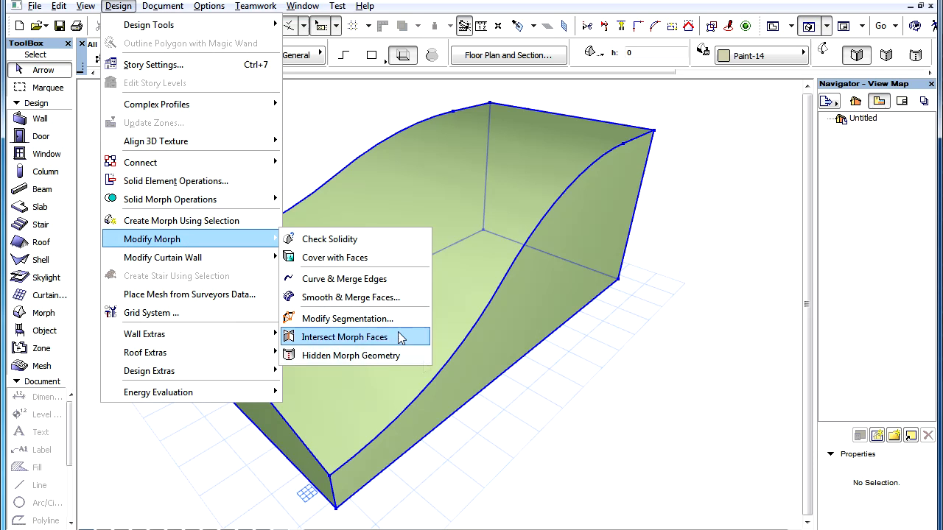
click(351, 355)
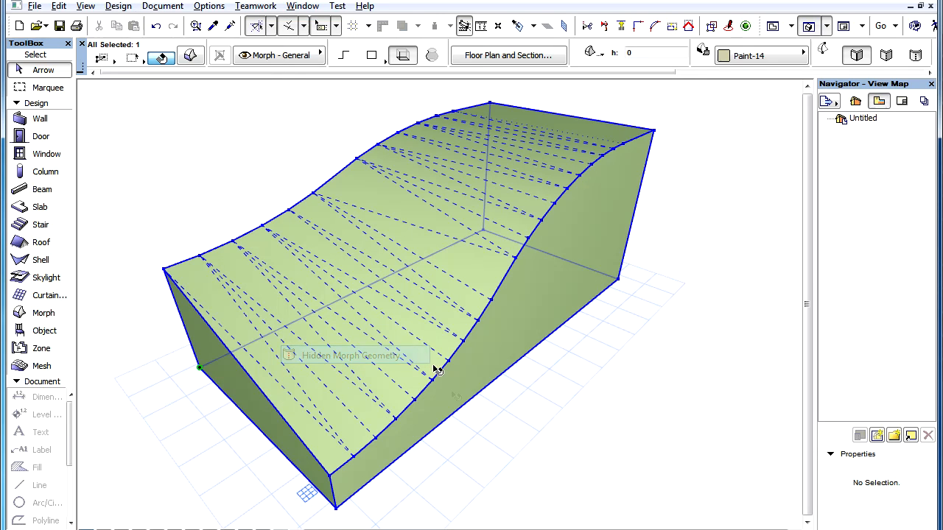
mouse_move(425, 394)
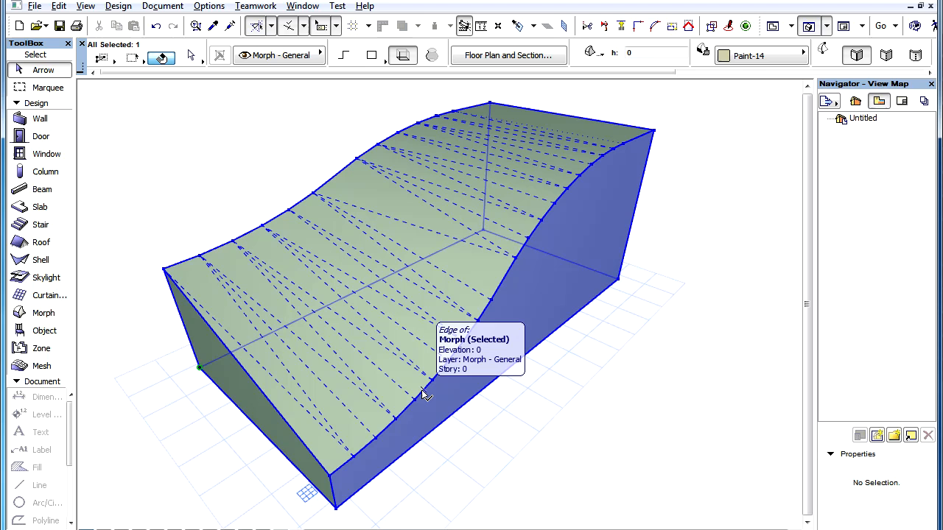